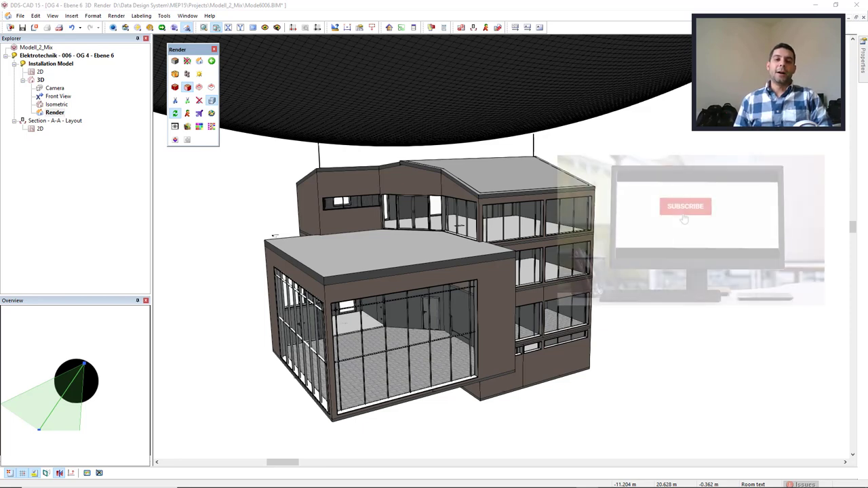
# Orbit to view the roof, then select several storey rows to display with the current level.
pyautogui.click(684, 206)
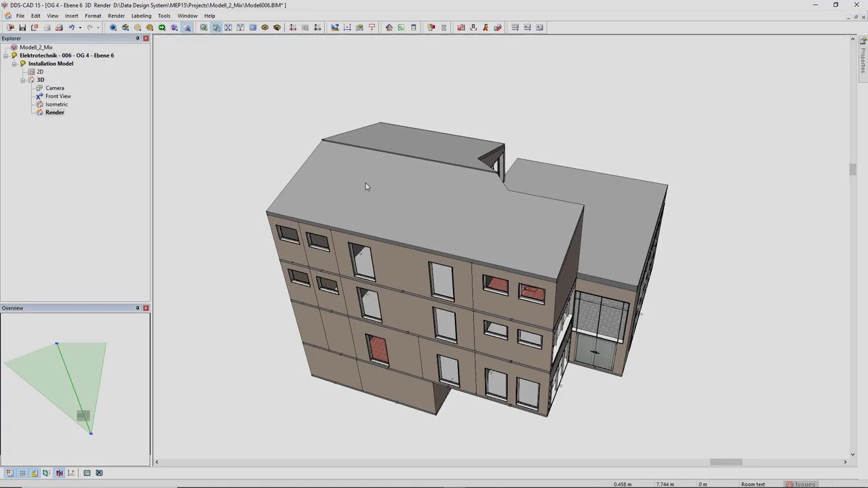
pyautogui.moveTo(366, 187); pyautogui.dragTo(540, 160)
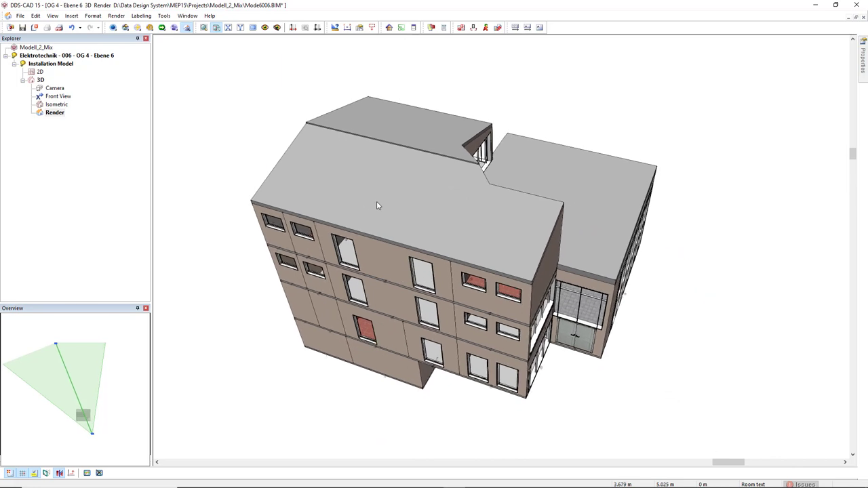
pyautogui.moveTo(404, 75)
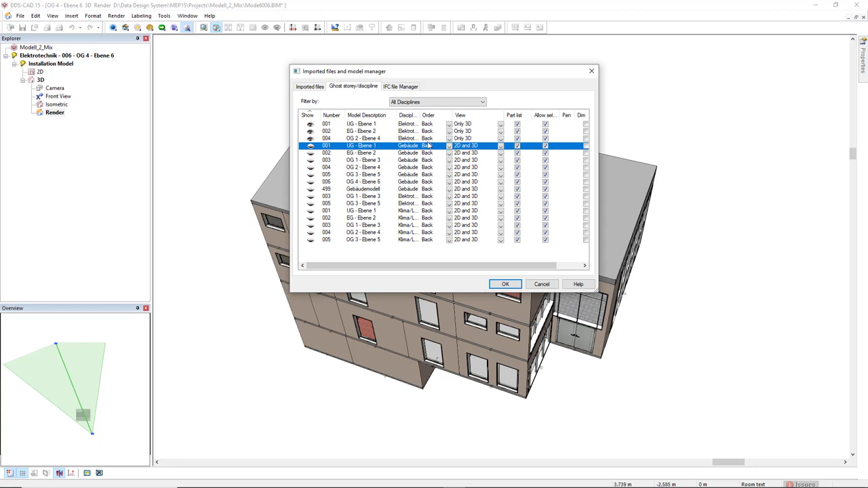
pyautogui.click(367, 123)
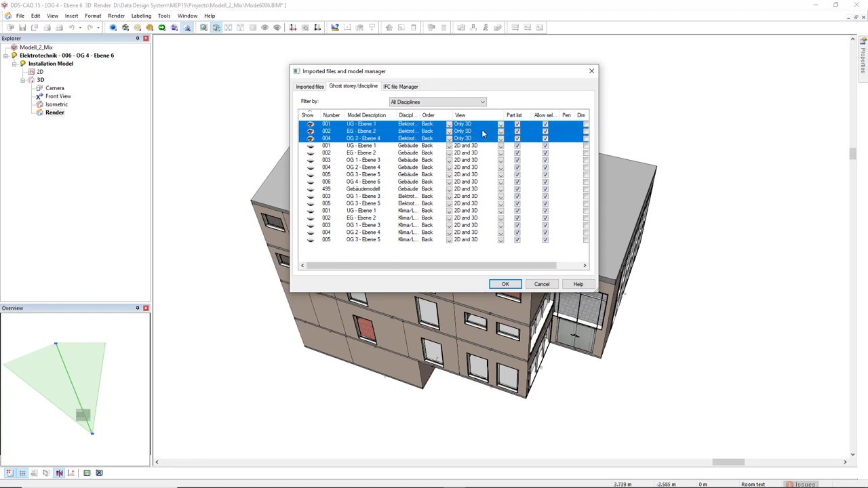
pyautogui.click(506, 284)
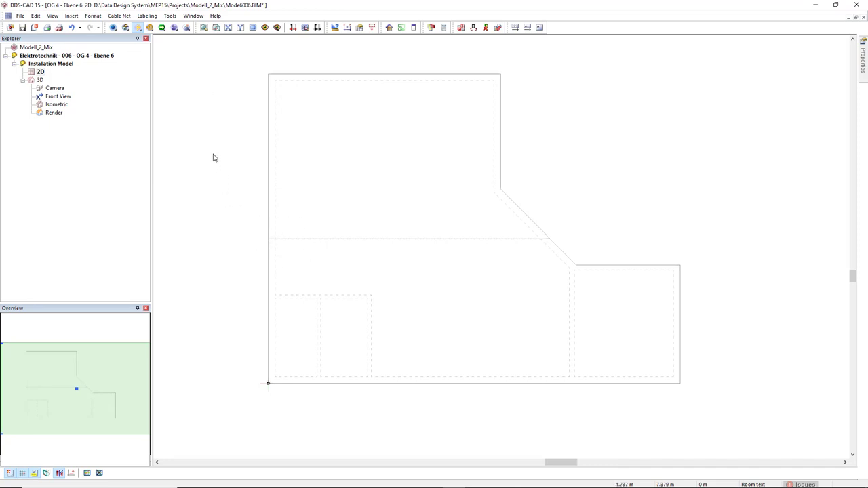
# Choose a lightning rod from the Lightning Protection product database and confirm it for placement.
pyautogui.click(136, 30)
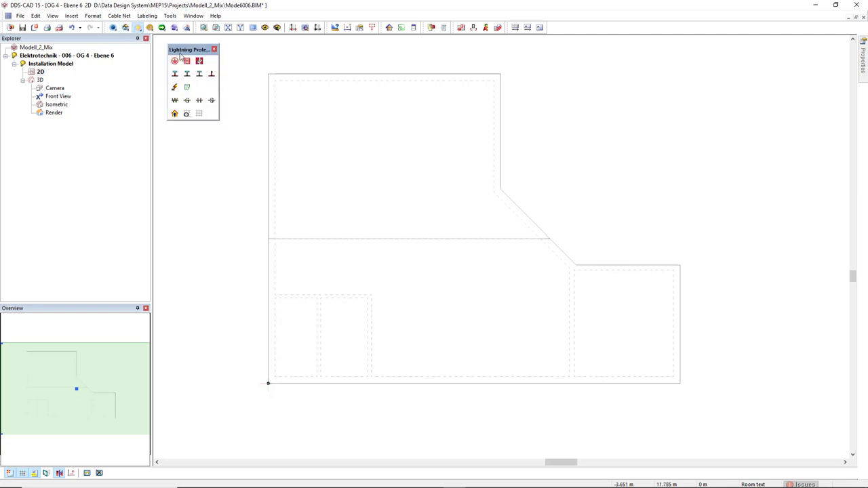
pyautogui.moveTo(179, 65)
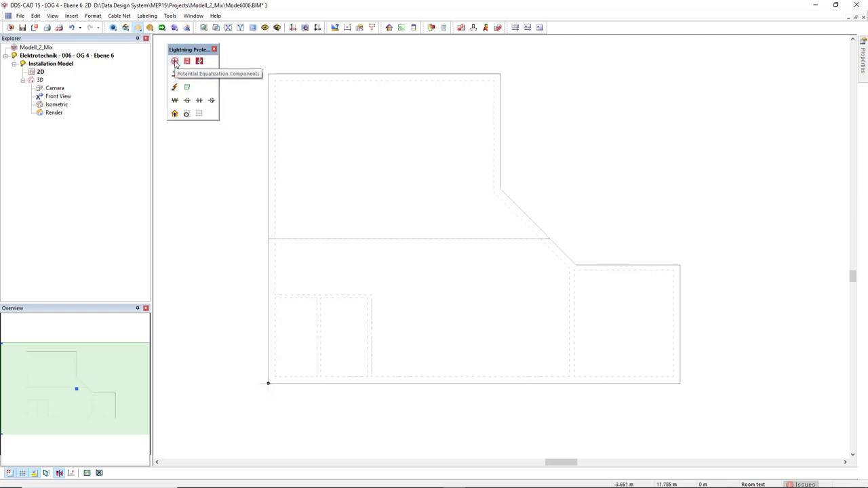
pyautogui.click(176, 62)
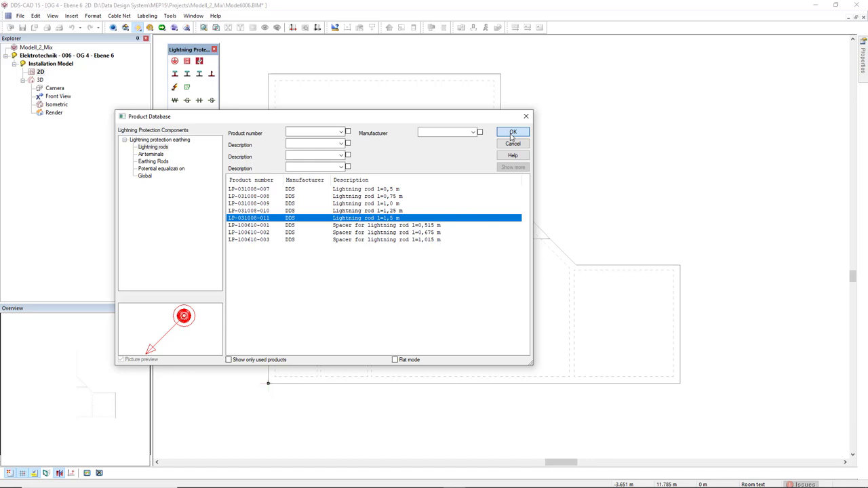
pyautogui.click(514, 131)
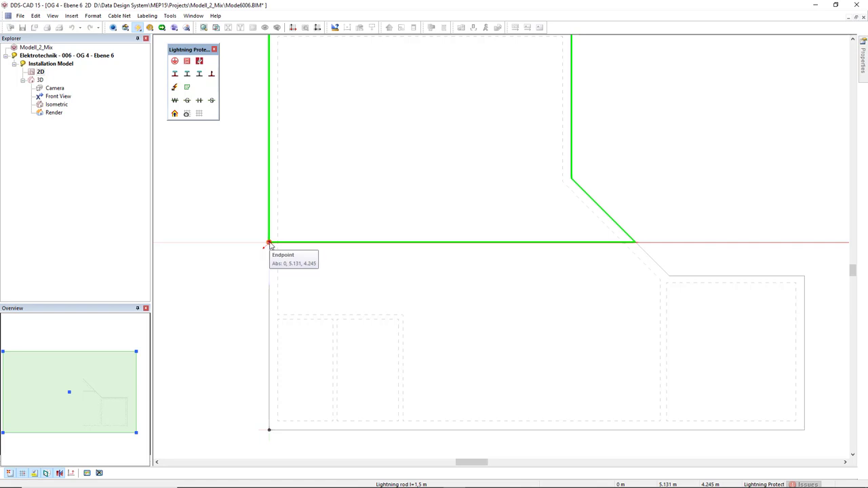
pyautogui.moveTo(279, 244)
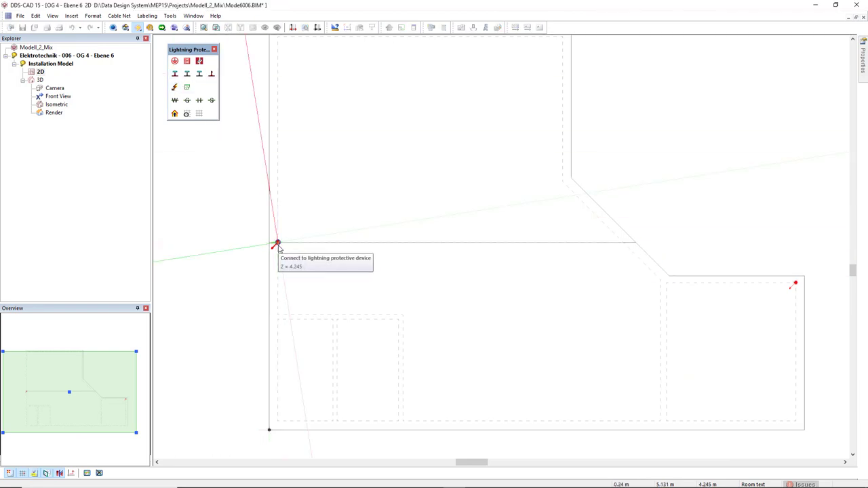
# Start the galvanised-steel roof conductor at the left rod and confirm the binding-post connector.
pyautogui.click(278, 243)
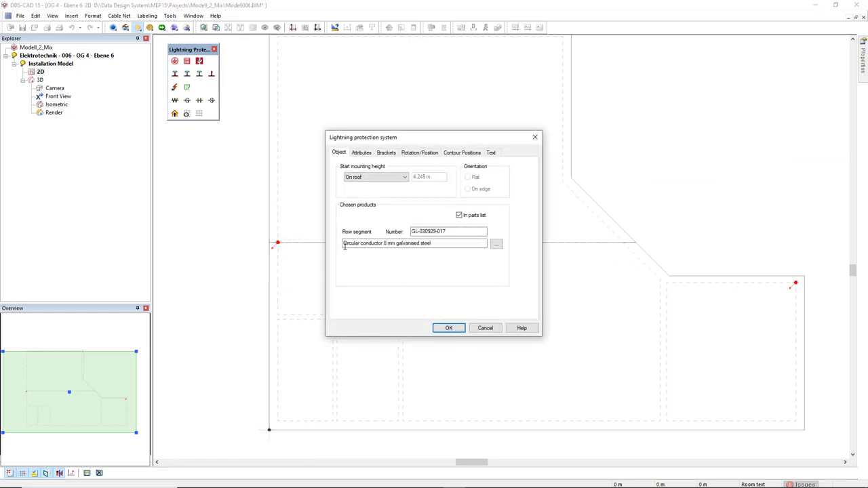
pyautogui.doubleClick(388, 243)
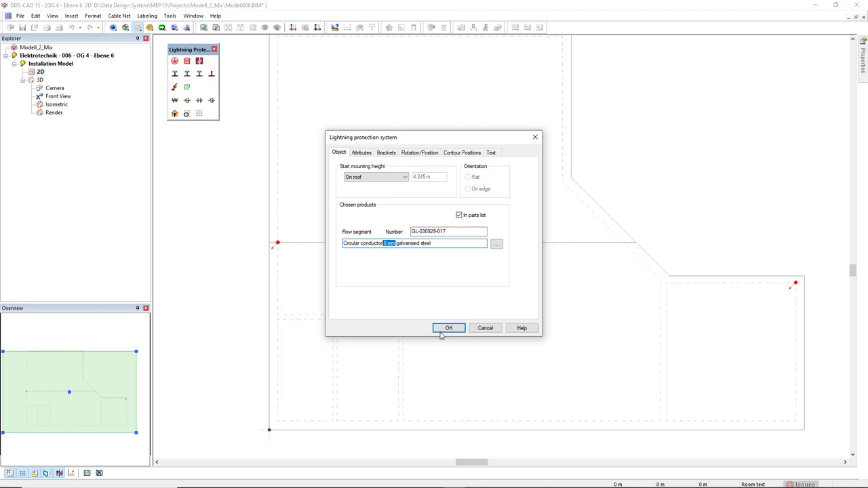
pyautogui.click(449, 327)
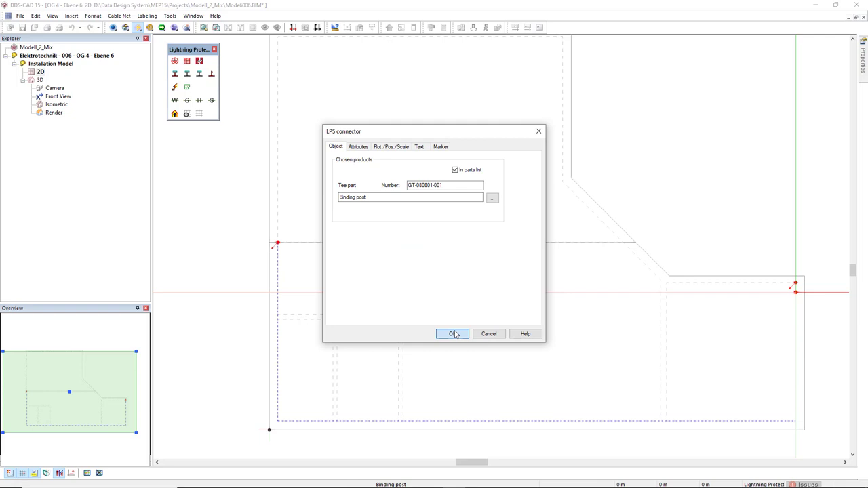
pyautogui.click(453, 334)
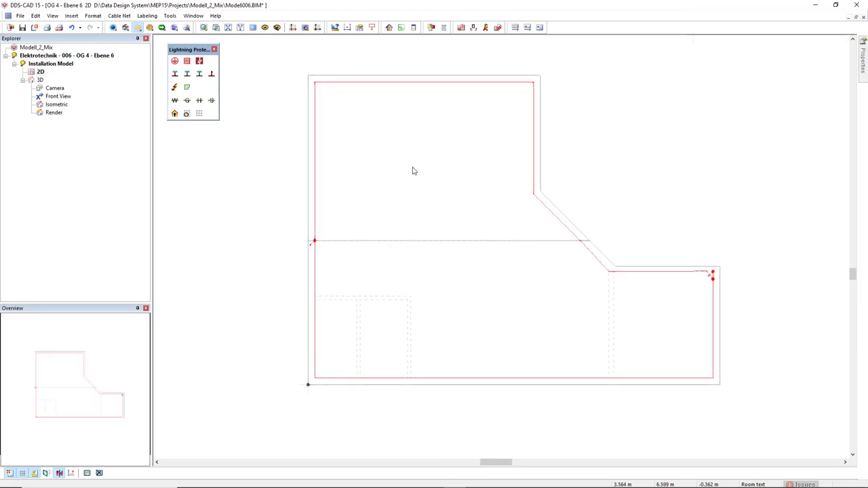
pyautogui.moveTo(469, 27)
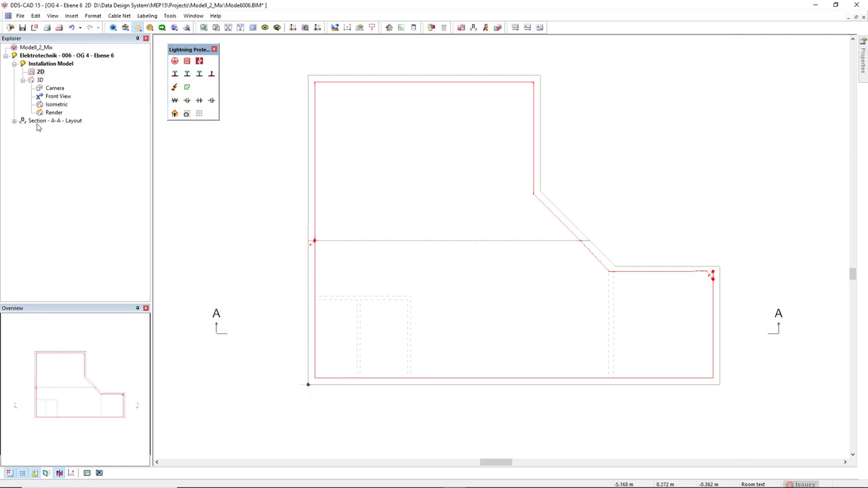
pyautogui.moveTo(48, 124)
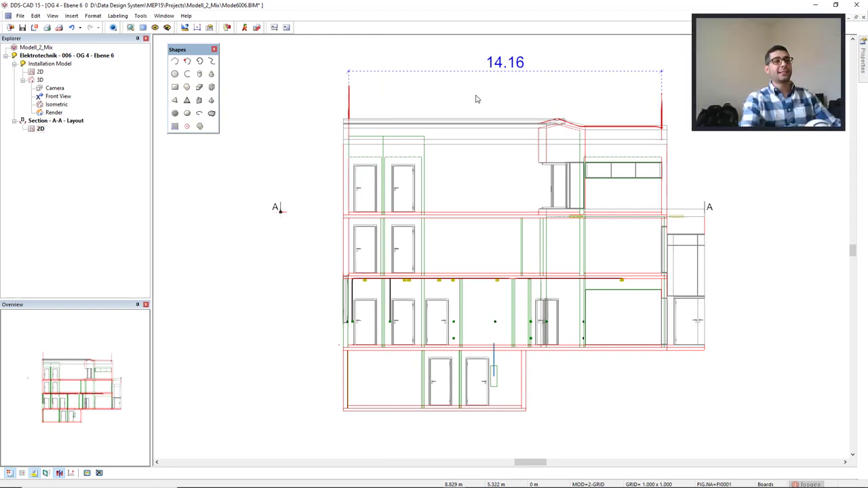
pyautogui.moveTo(492, 100)
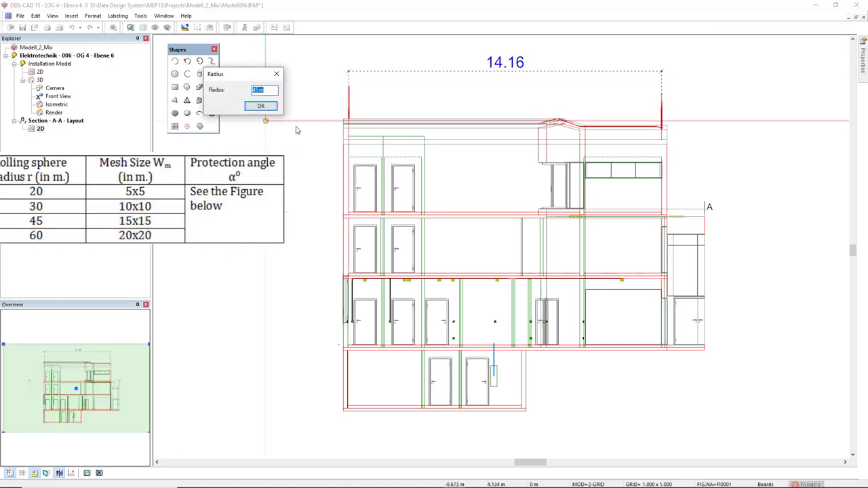
# Confirm the circle radius and bring up Parallel Help Line options for the ground-floor line.
pyautogui.click(261, 106)
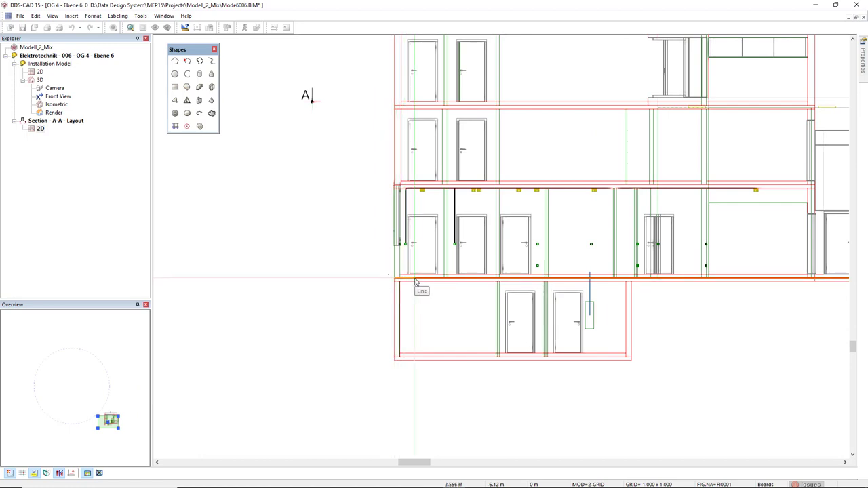
pyautogui.rightClick(415, 279)
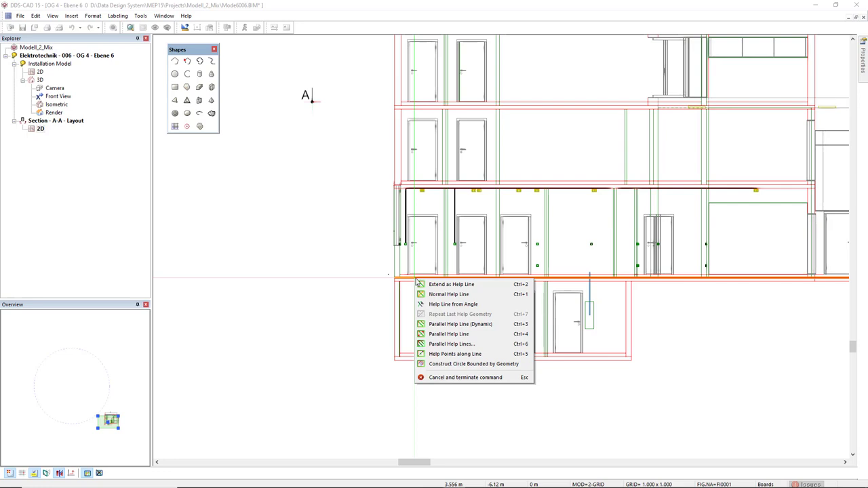
pyautogui.moveTo(449, 283)
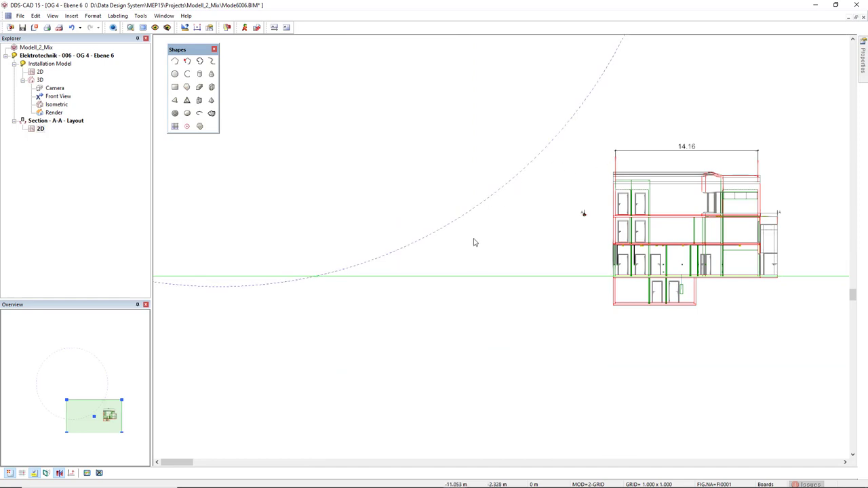
pyautogui.moveTo(510, 317)
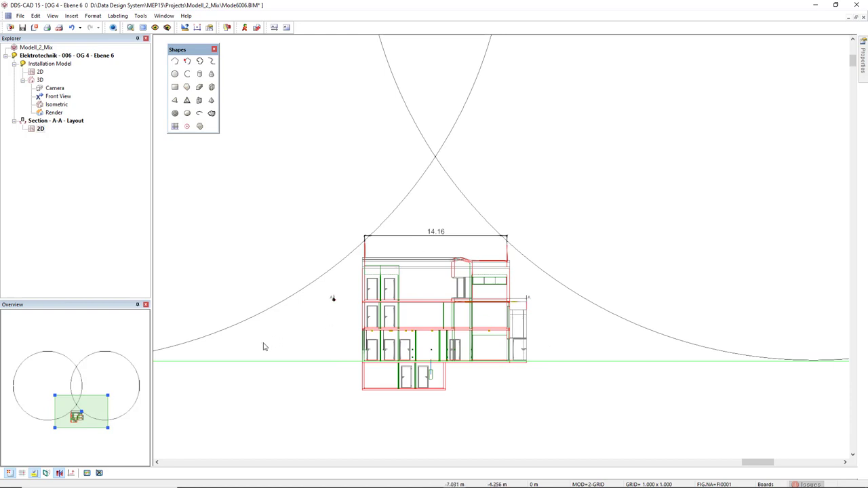
pyautogui.moveTo(369, 345)
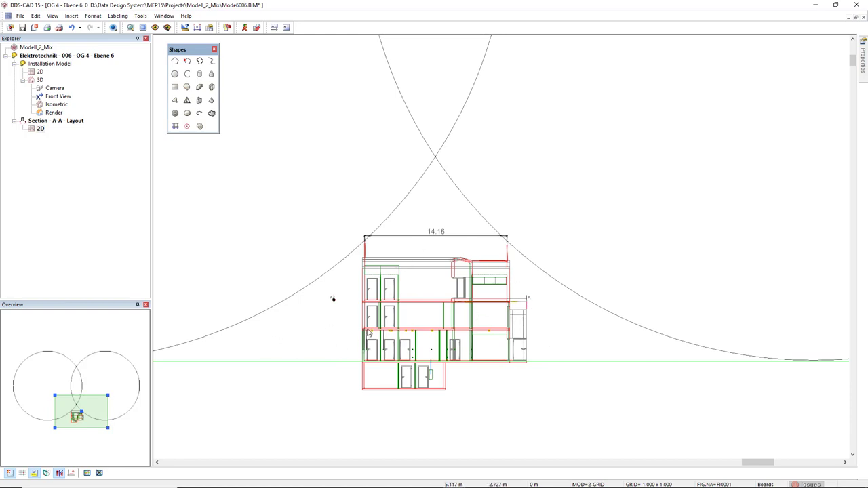
pyautogui.moveTo(345, 334)
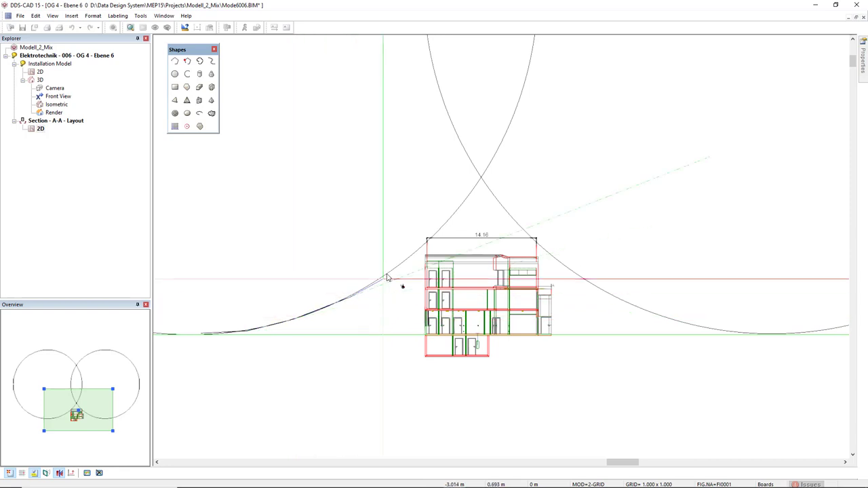
pyautogui.moveTo(427, 242)
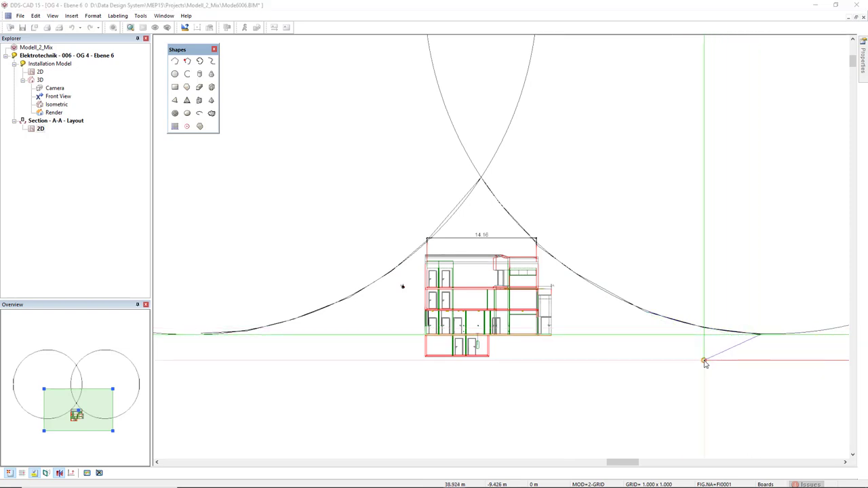
# Close the contour along the two arcs and ground line to hatch the protected zone.
pyautogui.rightClick(703, 361)
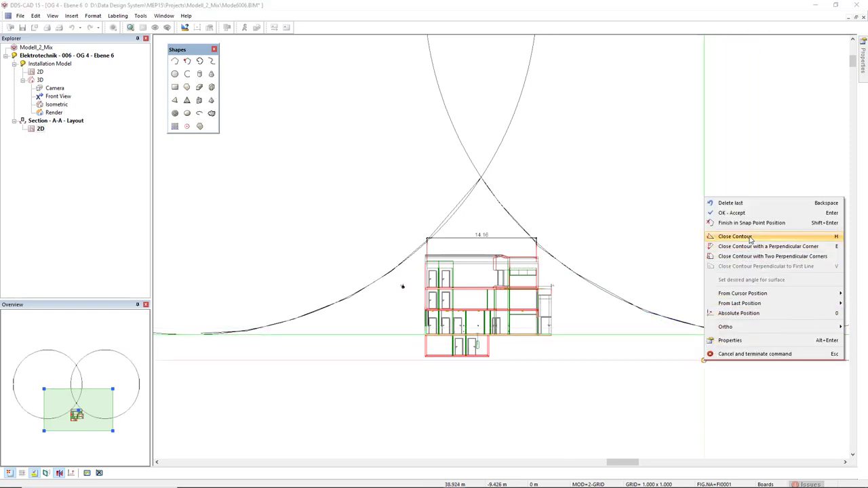
pyautogui.click(736, 236)
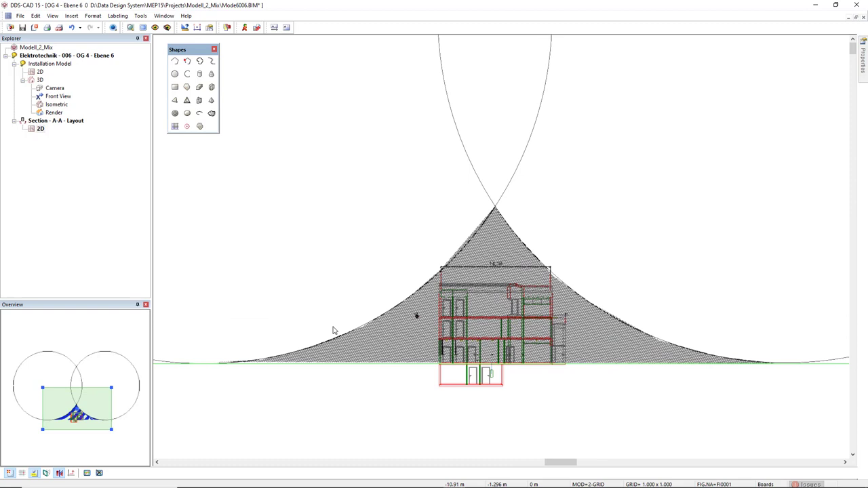
pyautogui.moveTo(546, 313)
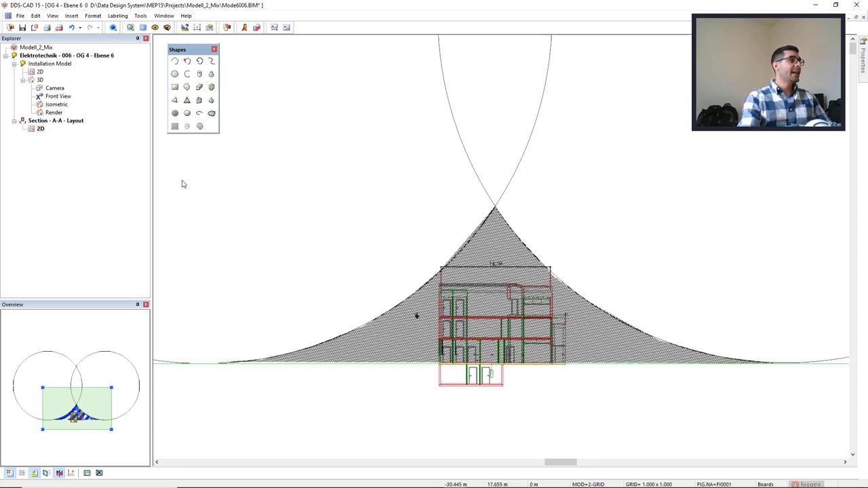
pyautogui.moveTo(428, 218)
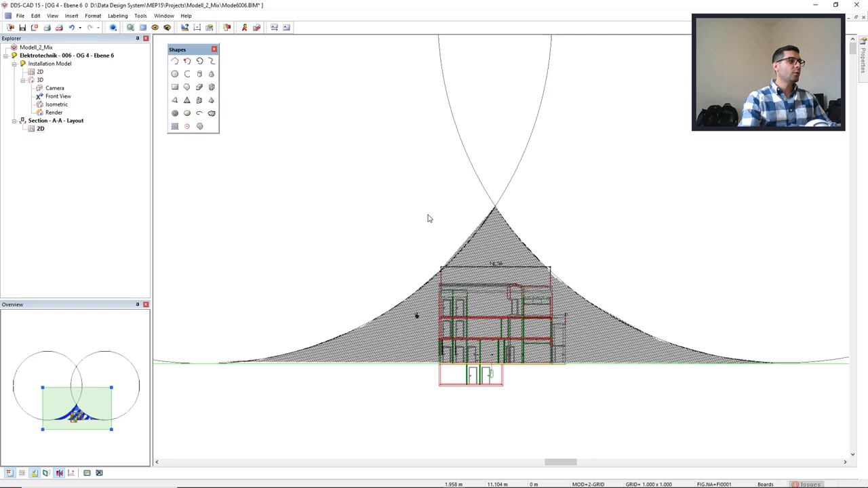
pyautogui.moveTo(376, 239)
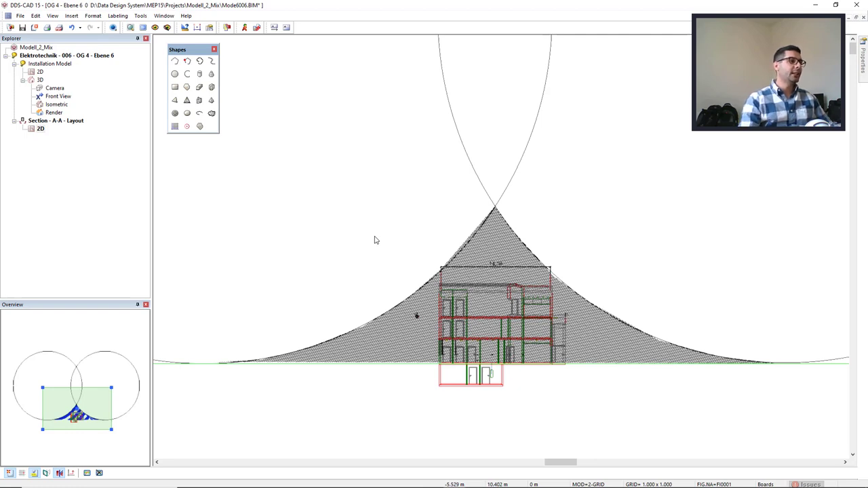
pyautogui.moveTo(399, 291)
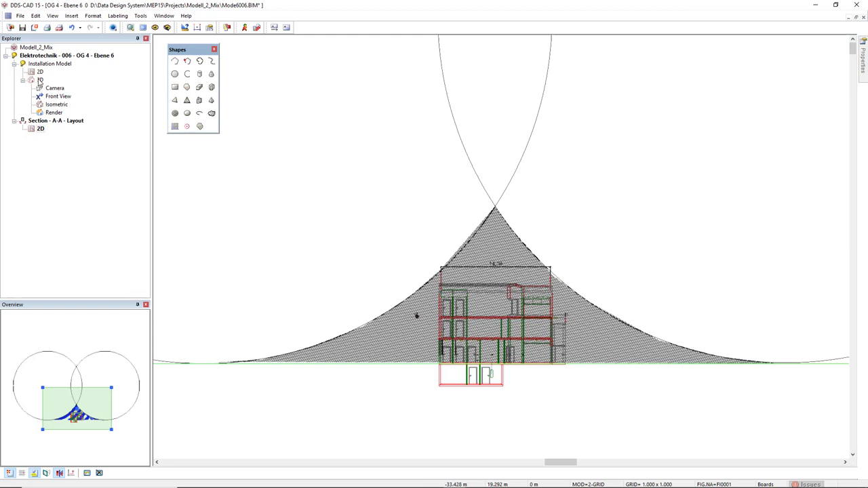
pyautogui.moveTo(65, 100)
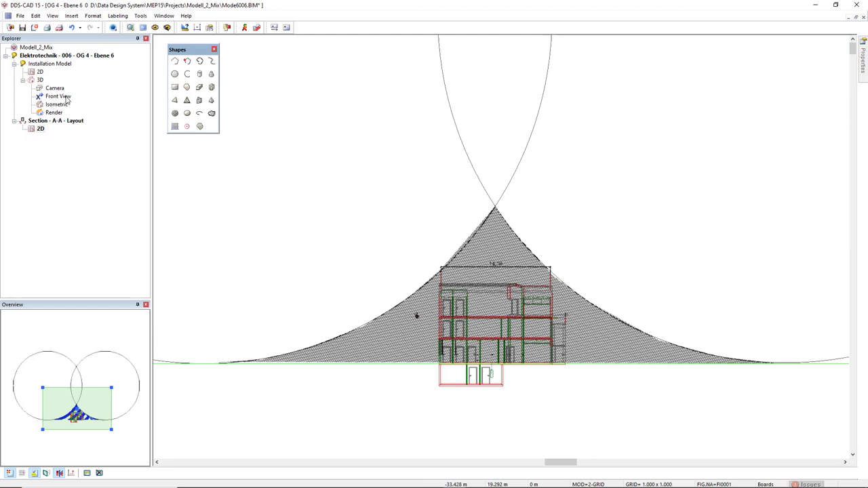
# Switch to the 3D Front View and confirm the sphere radius to generate the rolling sphere.
pyautogui.doubleClick(52, 95)
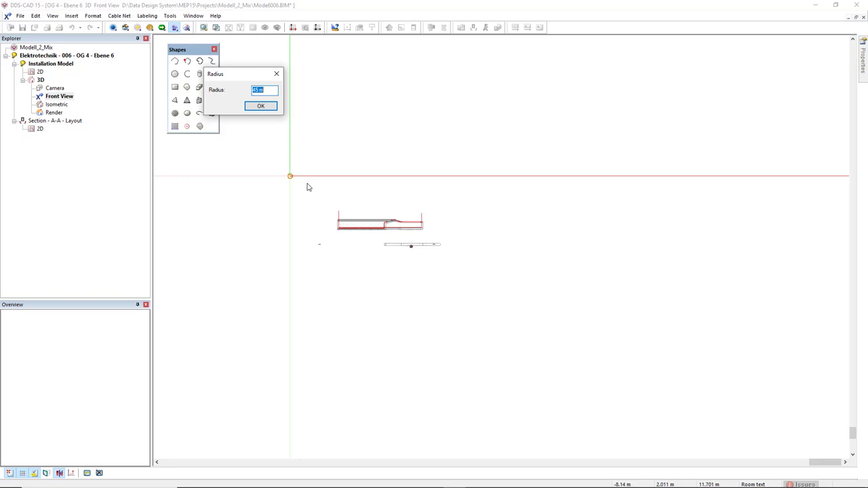
pyautogui.click(261, 106)
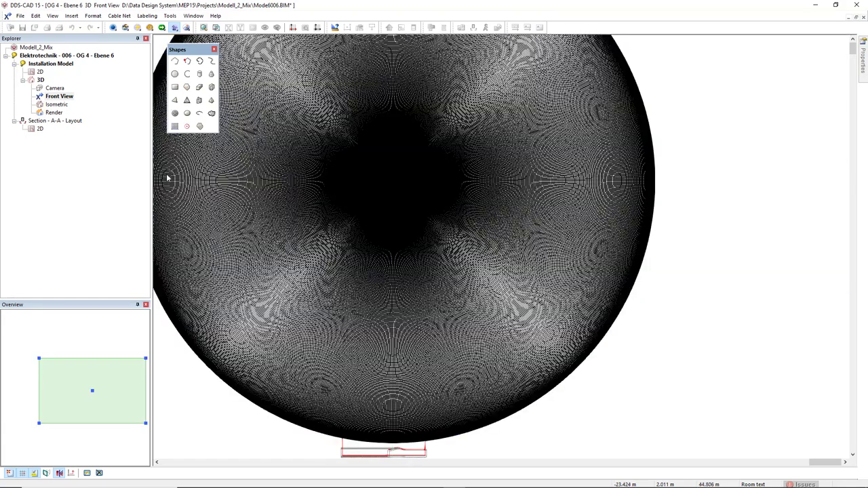
# Show the sphere in Camera view and bring up the Edit layer state dialog.
pyautogui.click(54, 87)
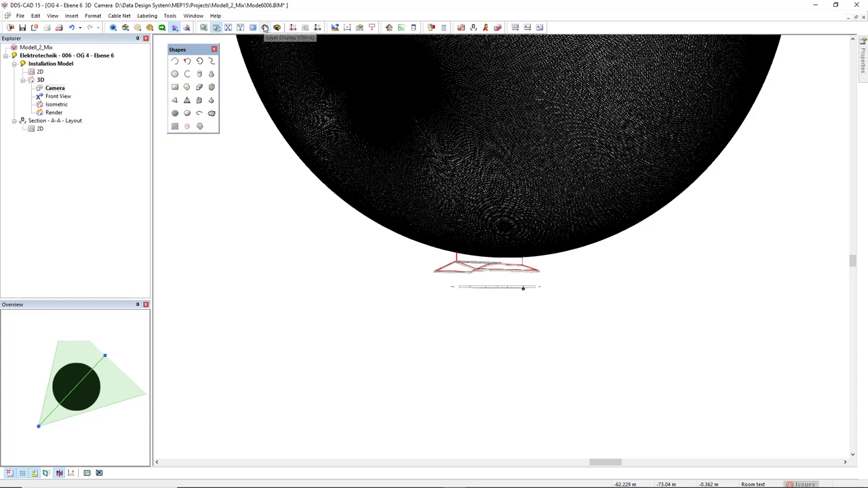
pyautogui.click(259, 28)
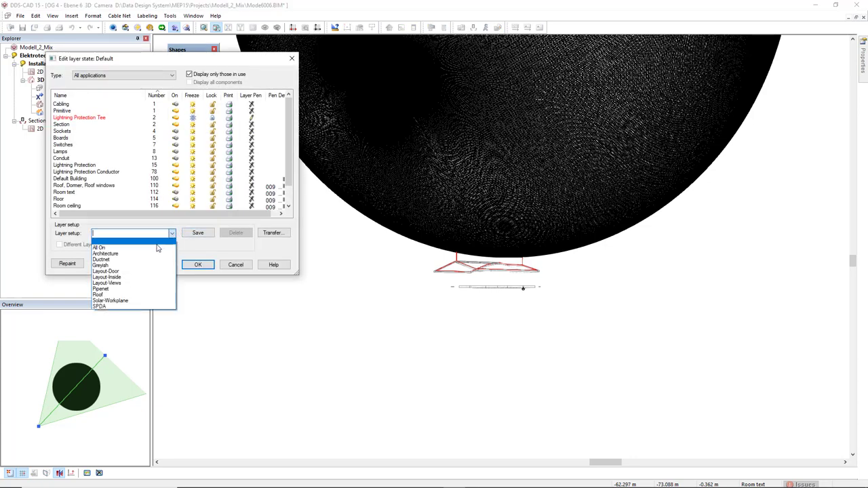